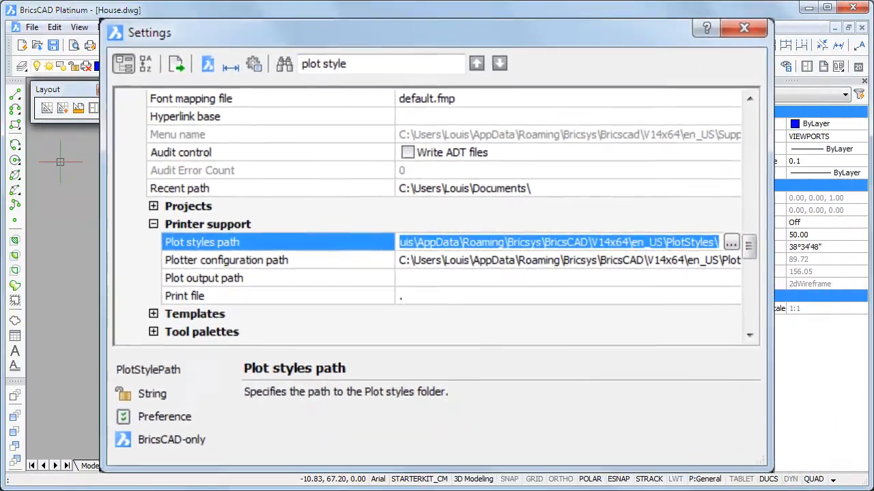
Step: Close Settings and return to the House drawing's General layout sheet
{"action": "left_click", "coordinate": [742, 28]}
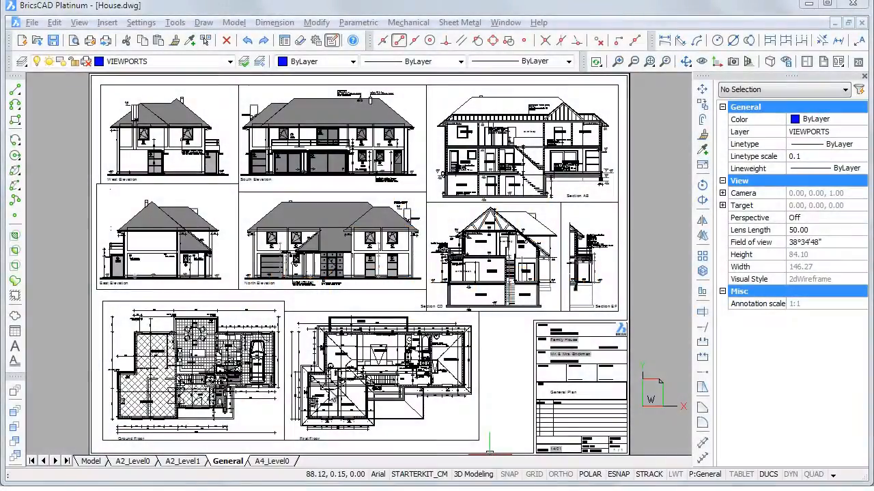
Step: Bring up Page Setup for the General layout, showing StandardPens.ctb and PDFCreator
{"action": "right_click", "coordinate": [227, 461]}
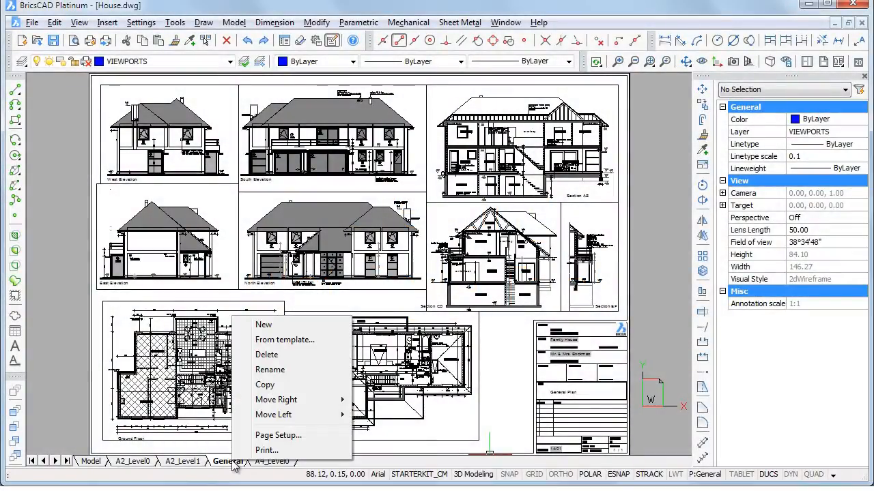
{"action": "mouse_move", "coordinate": [262, 442]}
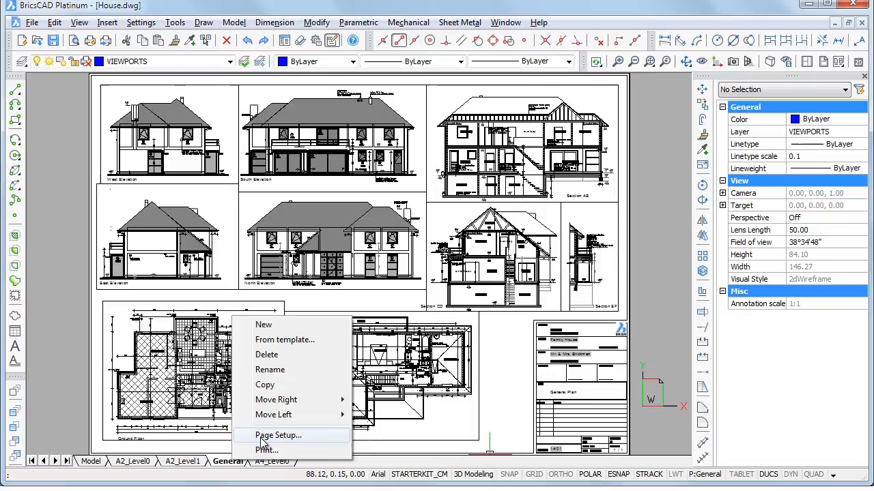
{"action": "mouse_move", "coordinate": [265, 440]}
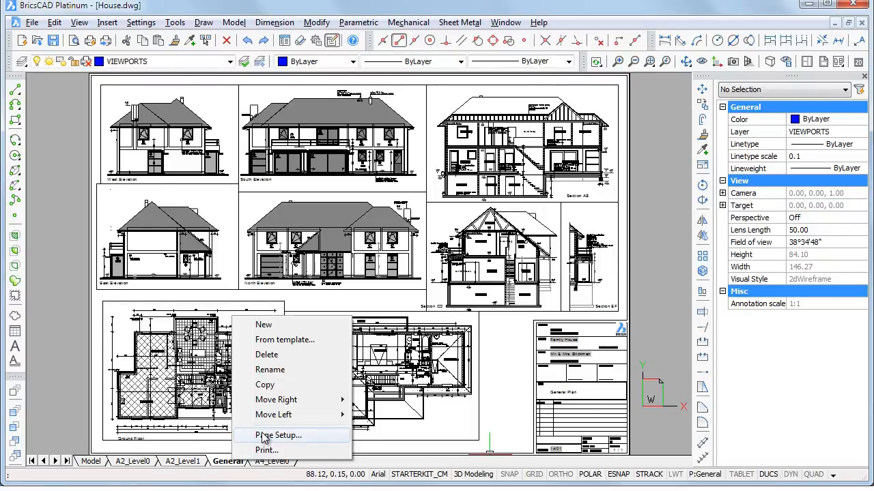
{"action": "left_click", "coordinate": [277, 434]}
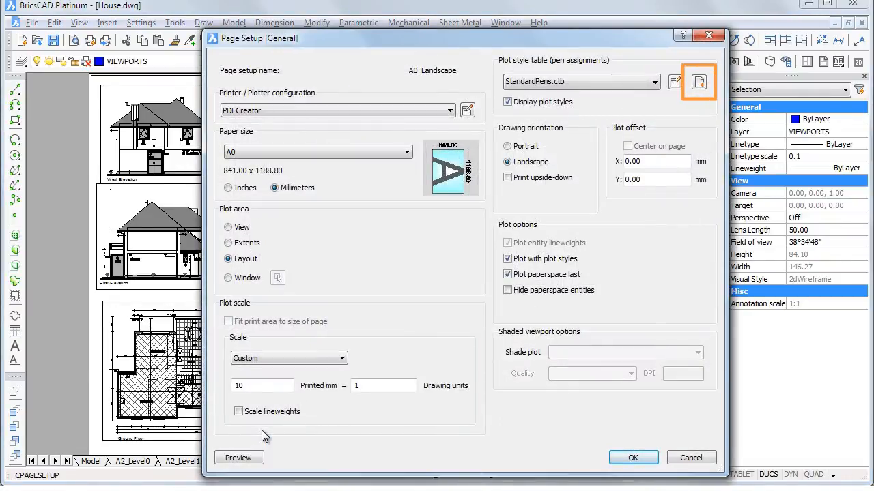
{"action": "mouse_move", "coordinate": [598, 152]}
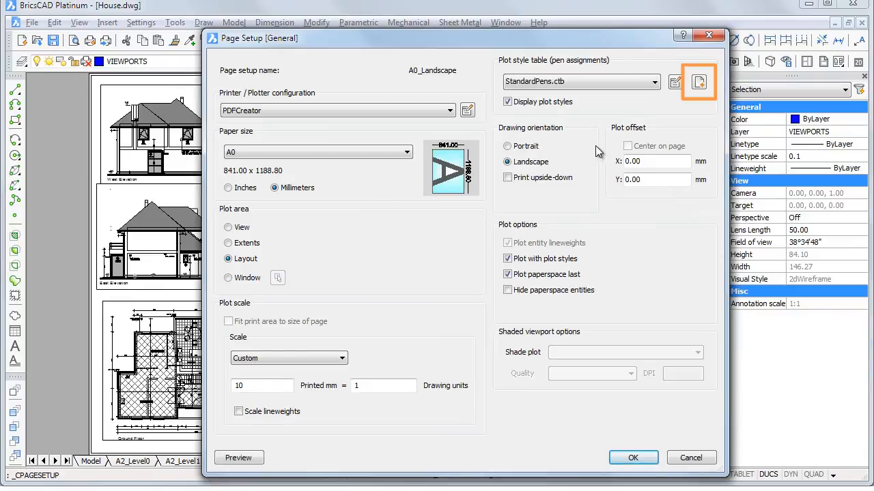
{"action": "mouse_move", "coordinate": [697, 82]}
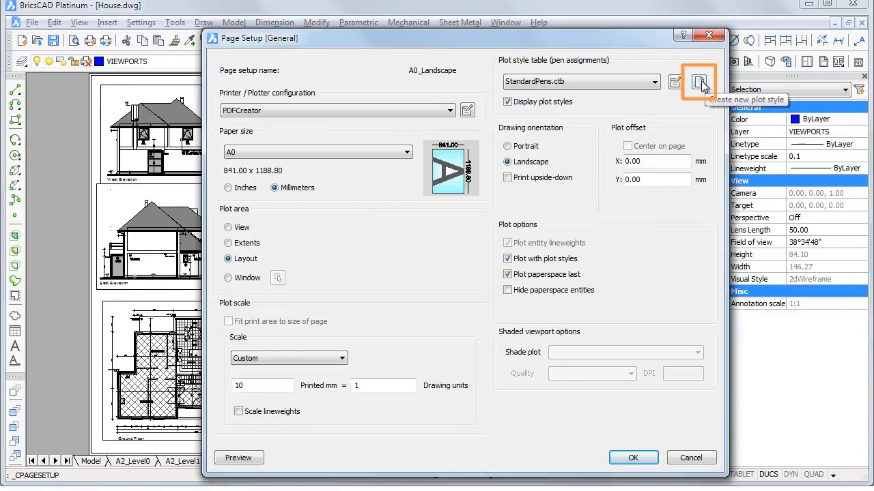
Step: Create a new color-dependent plot style table named MyPentable and launch it in the editor
{"action": "left_click", "coordinate": [699, 82]}
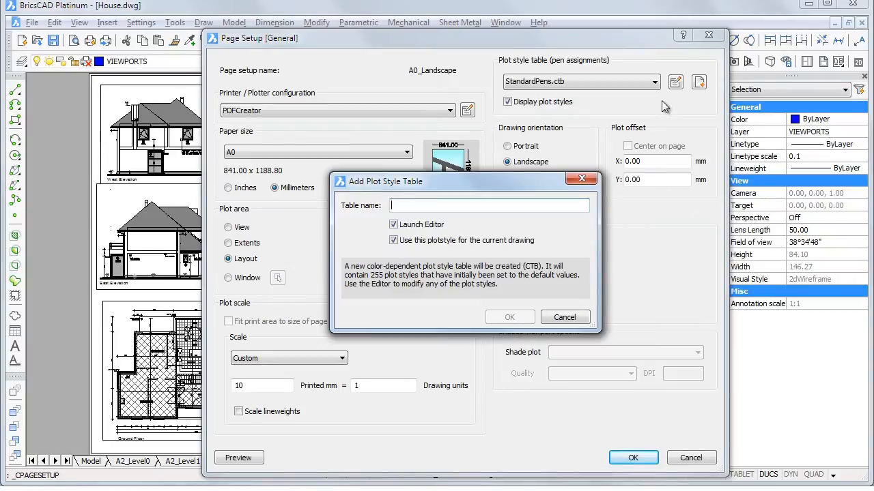
{"action": "type", "text": "M"}
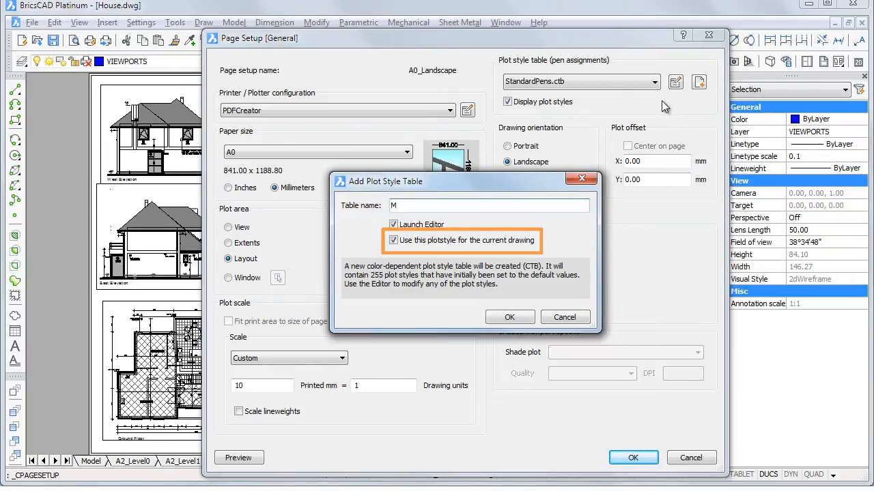
{"action": "type", "text": "yPentable"}
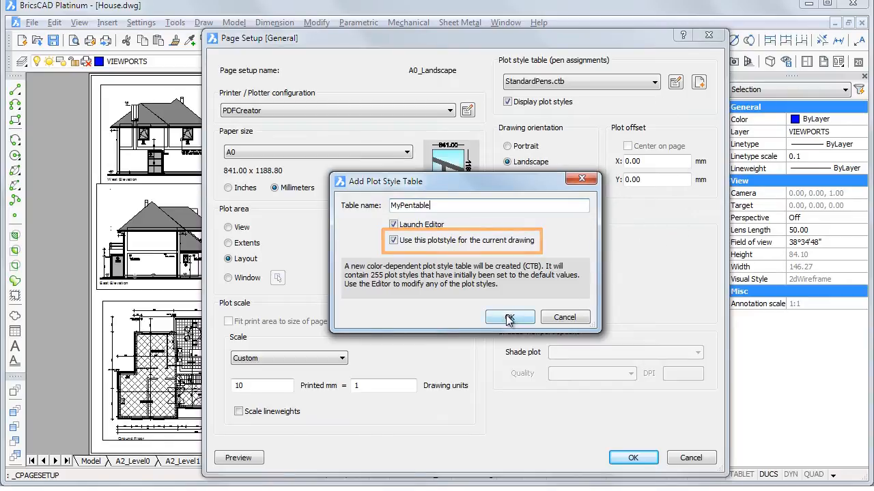
{"action": "left_click", "coordinate": [509, 316]}
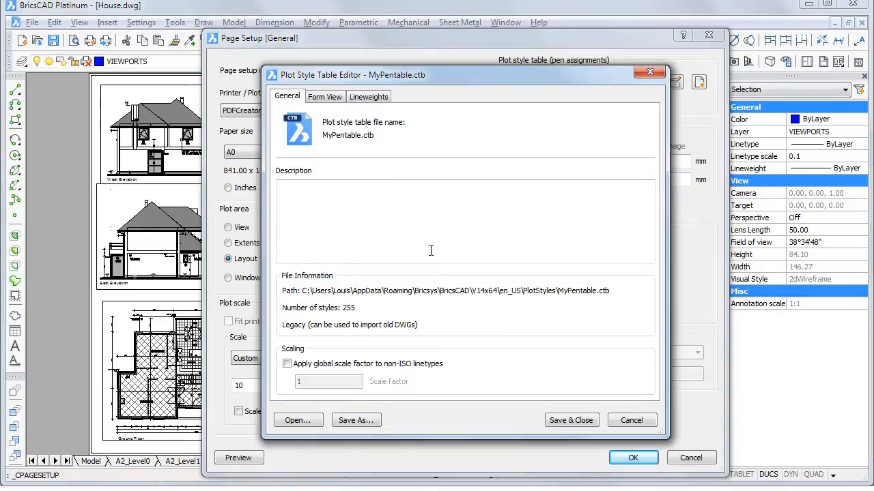
Step: Show Form View for Color 1 and list its output color choices
{"action": "left_click", "coordinate": [325, 95]}
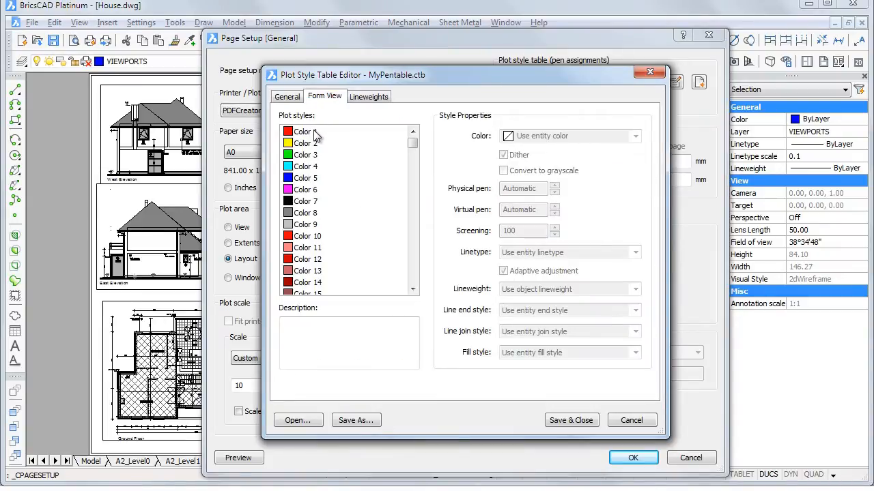
{"action": "left_click", "coordinate": [303, 131]}
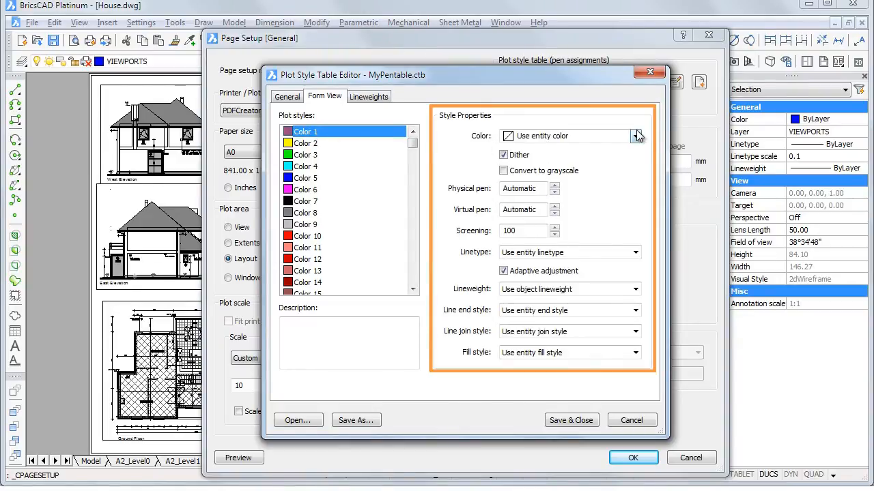
{"action": "mouse_move", "coordinate": [636, 136]}
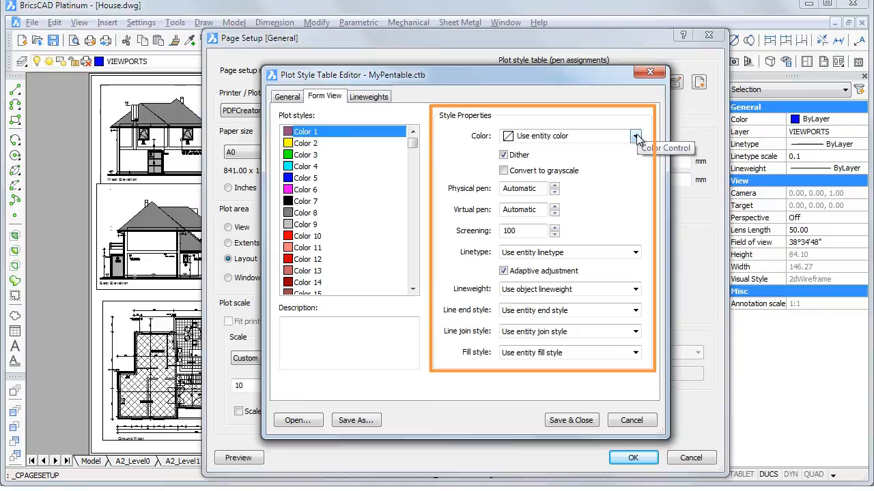
{"action": "left_click", "coordinate": [635, 137]}
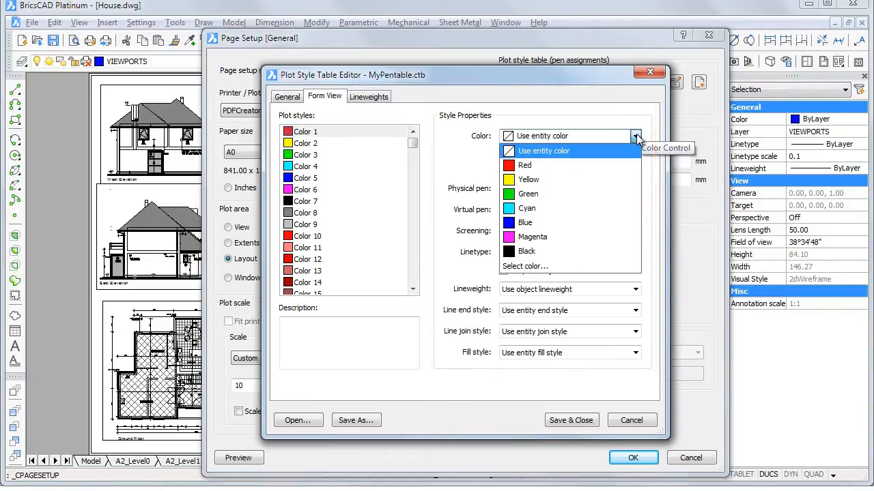
{"action": "mouse_move", "coordinate": [526, 265]}
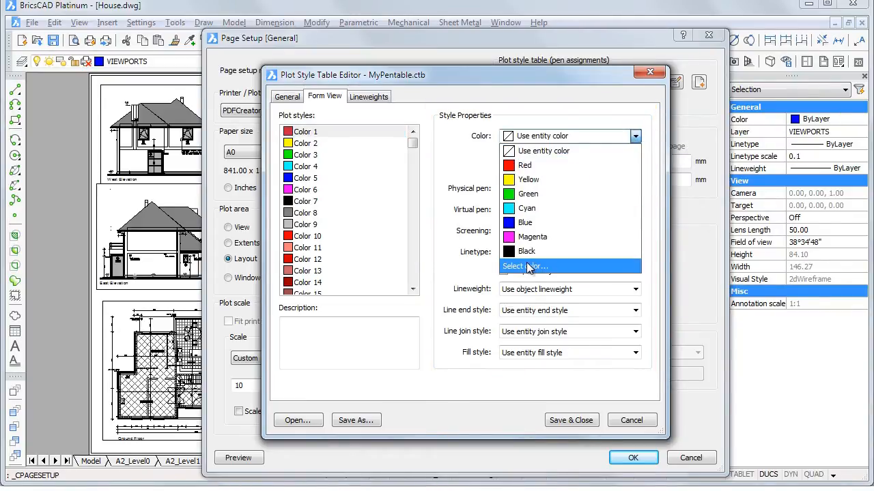
{"action": "left_click", "coordinate": [526, 265]}
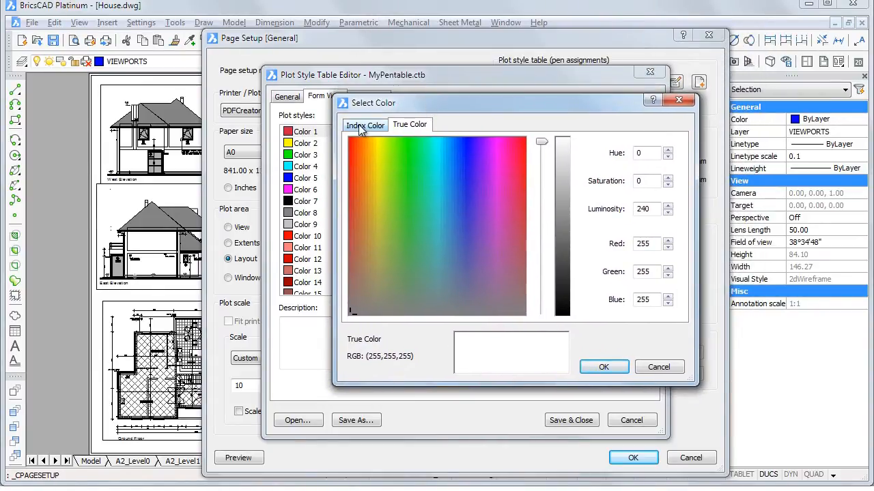
{"action": "left_click", "coordinate": [366, 125]}
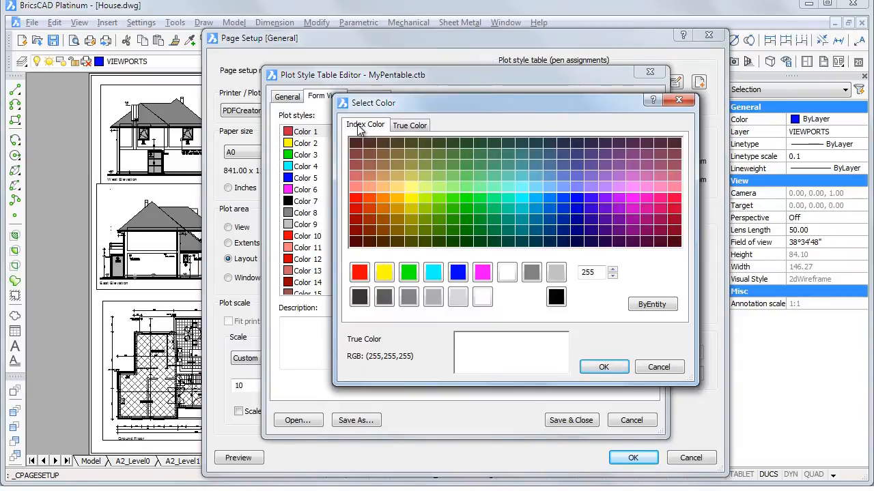
{"action": "mouse_move", "coordinate": [388, 131]}
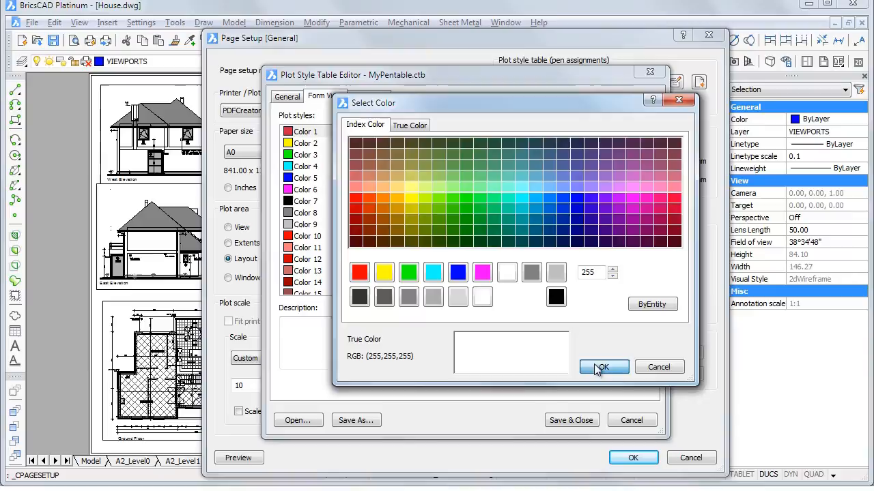
{"action": "left_click", "coordinate": [603, 367]}
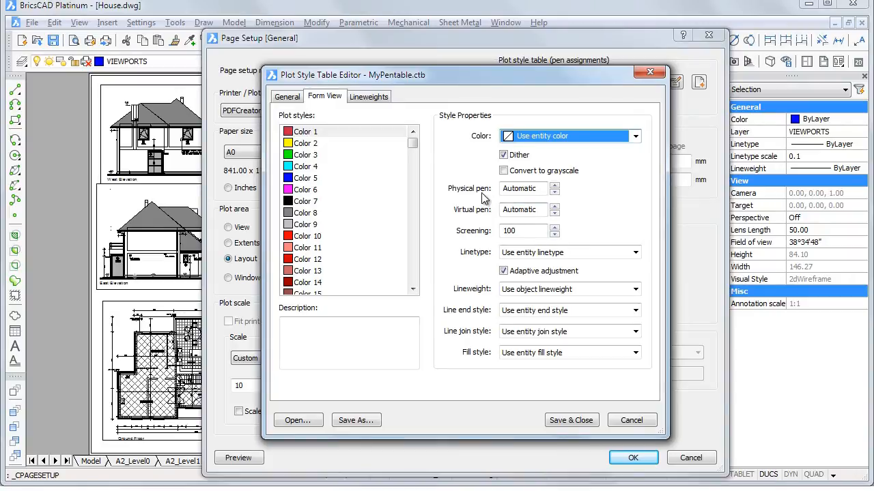
{"action": "mouse_move", "coordinate": [483, 258]}
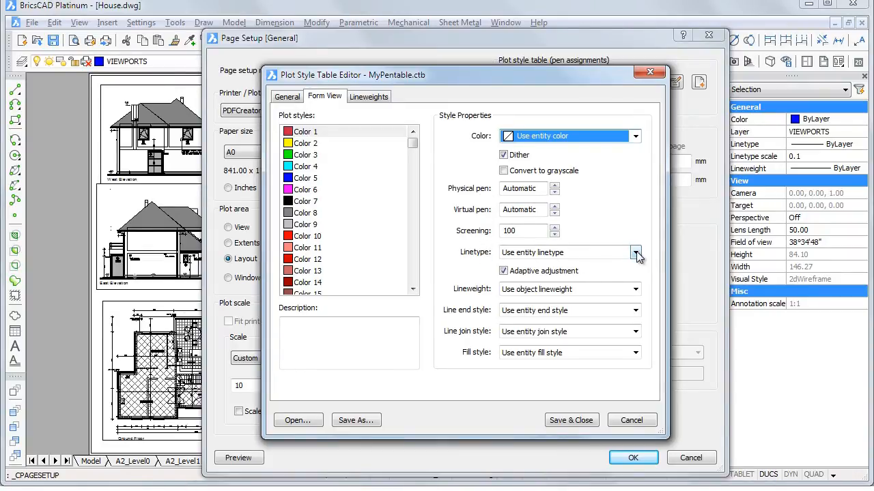
{"action": "left_click", "coordinate": [635, 252]}
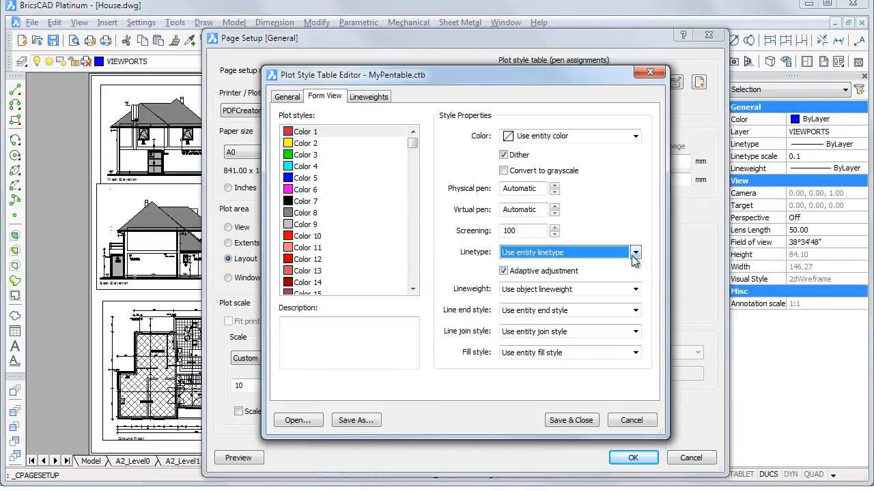
{"action": "left_click", "coordinate": [635, 289]}
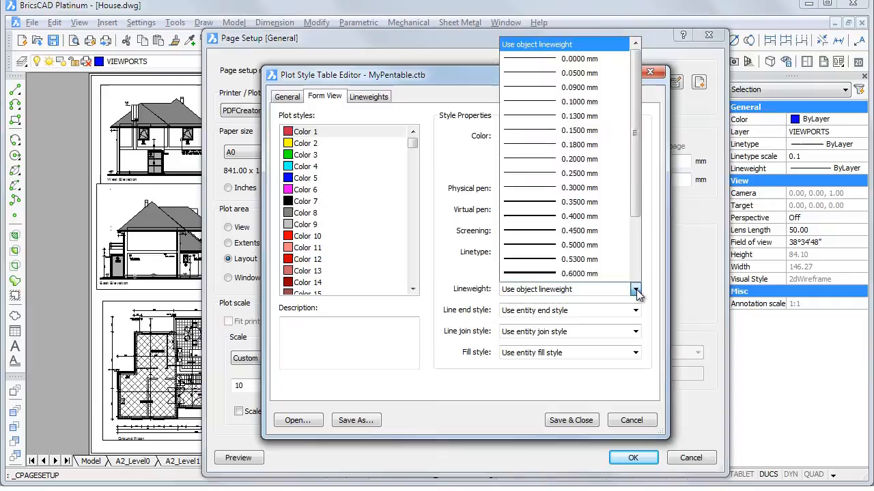
{"action": "scroll", "scroll_direction": "down", "scroll_amount": 3}
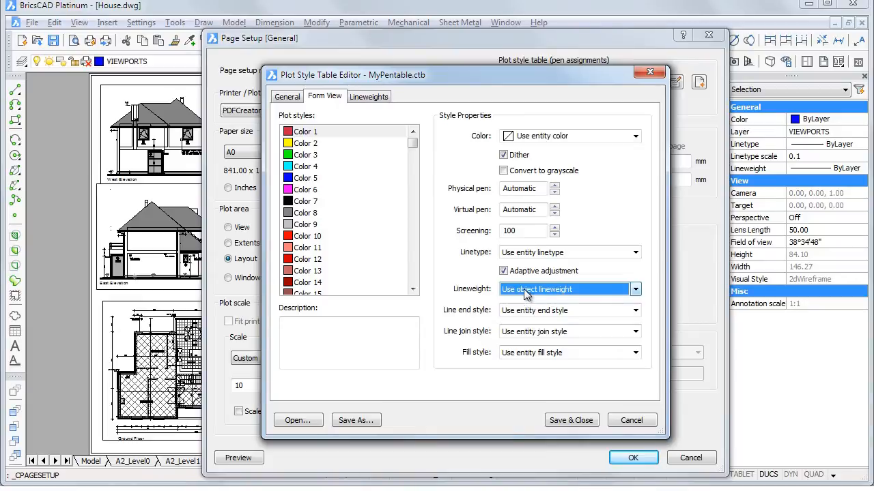
{"action": "left_click", "coordinate": [368, 96]}
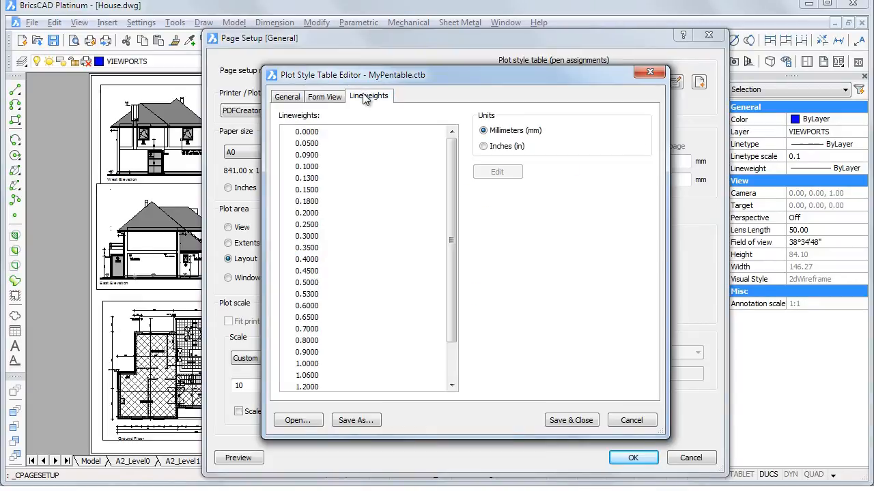
{"action": "mouse_move", "coordinate": [317, 232]}
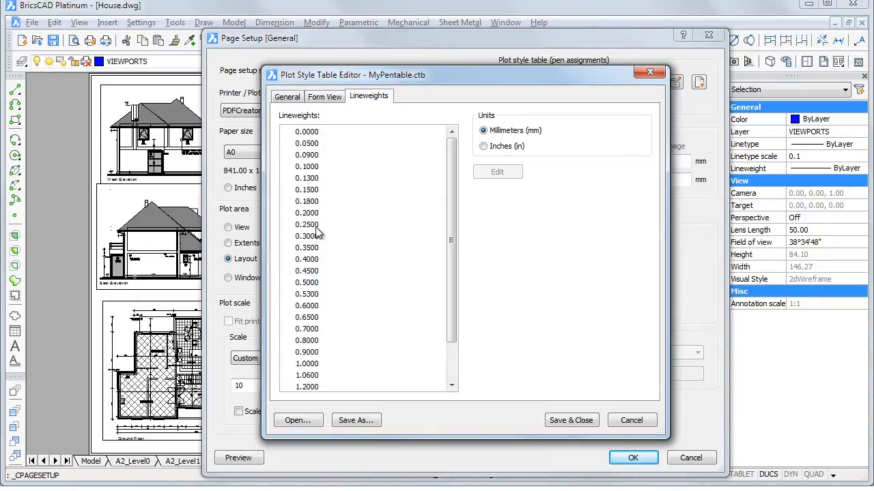
Step: Review the 0.3000 lineweight value, then return to the per-colour Form View
{"action": "left_click", "coordinate": [306, 235]}
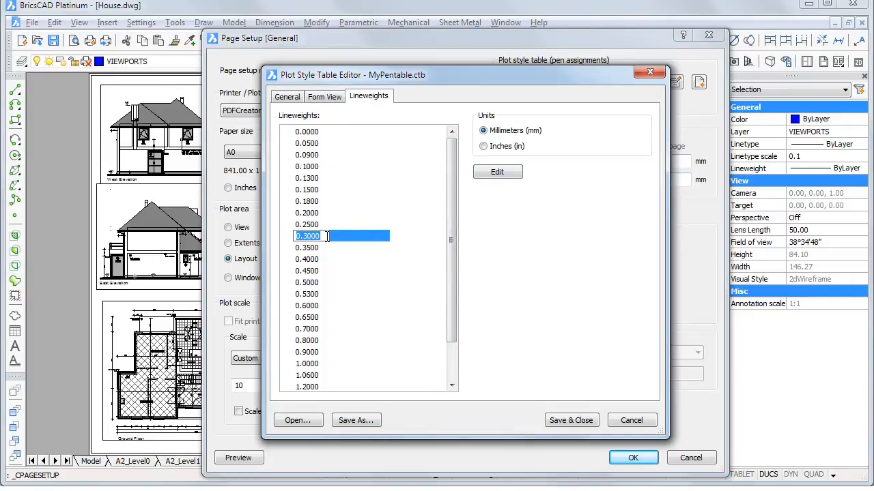
{"action": "left_click", "coordinate": [325, 95]}
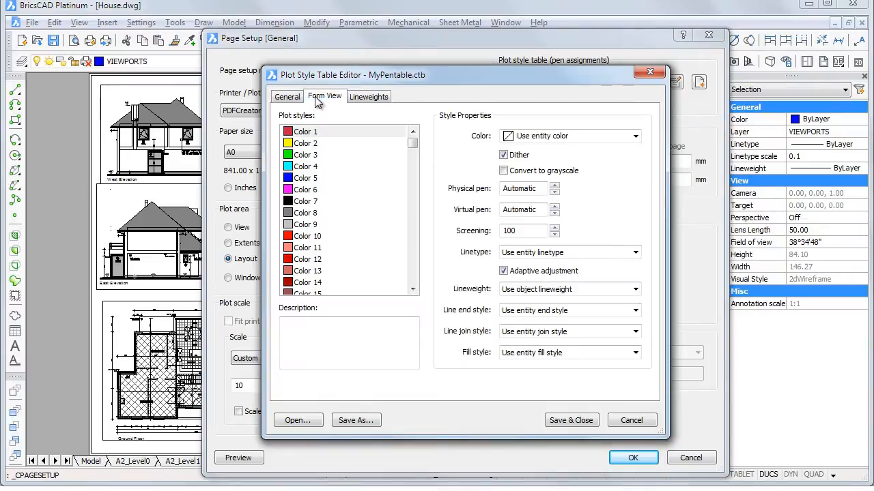
{"action": "mouse_move", "coordinate": [325, 147]}
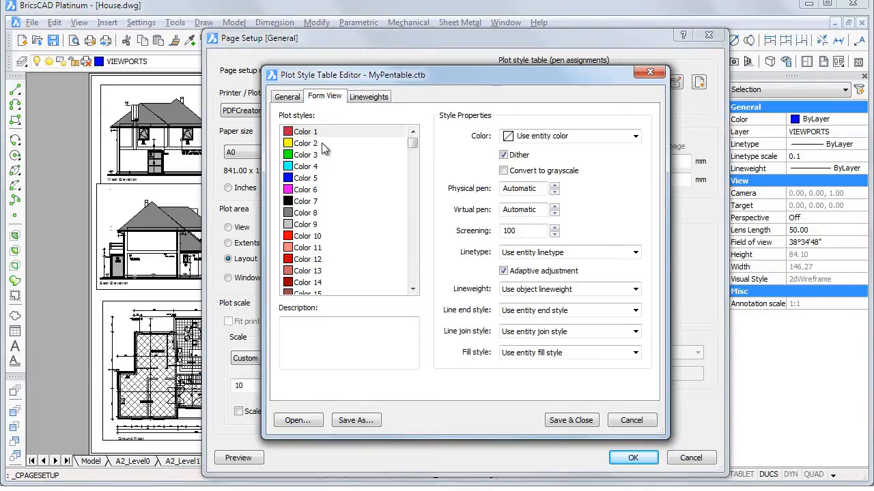
Step: Set Colors 1–255 to plot Black, then select the gray styles Color 251–255
{"action": "left_click", "coordinate": [303, 131]}
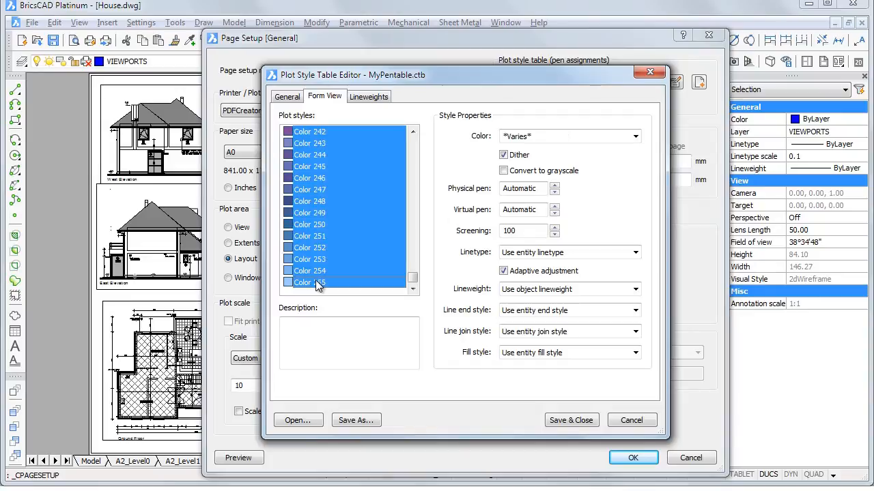
{"action": "mouse_move", "coordinate": [536, 226]}
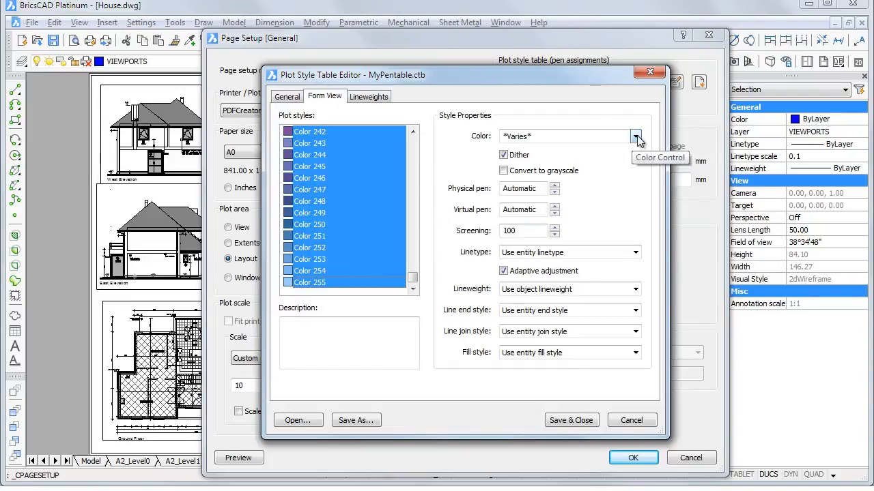
{"action": "left_click", "coordinate": [635, 136]}
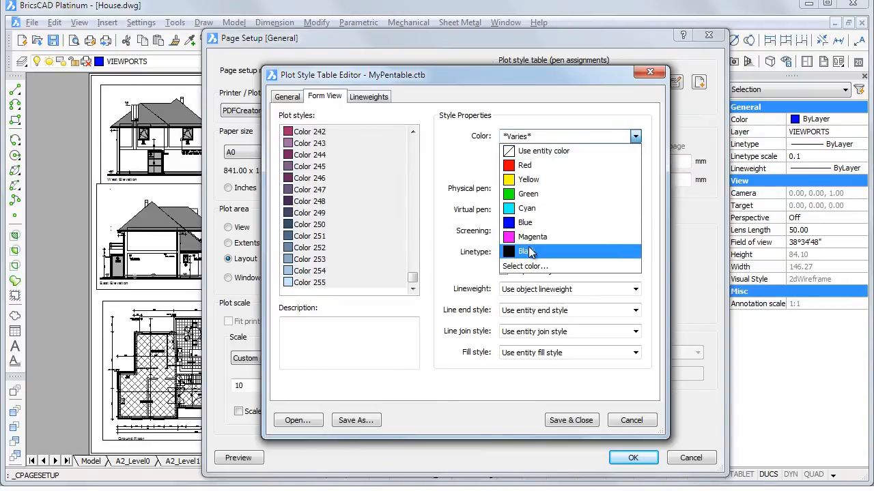
{"action": "left_click", "coordinate": [524, 251]}
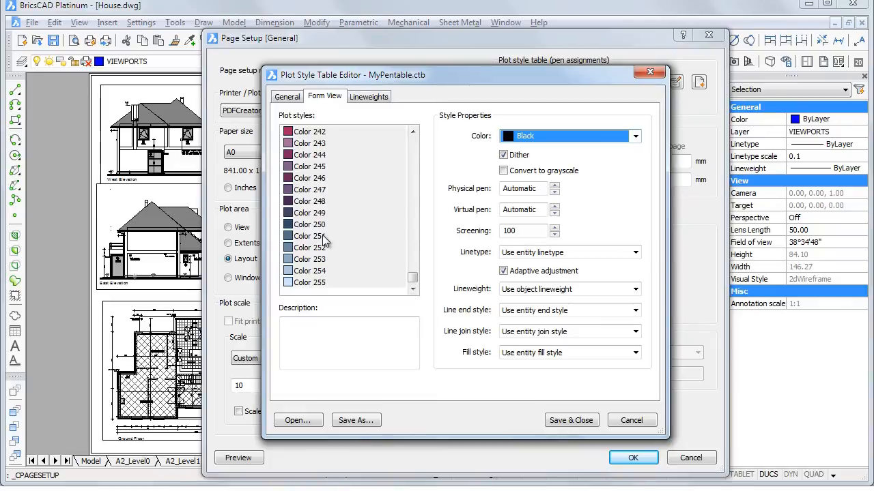
{"action": "mouse_move", "coordinate": [322, 240]}
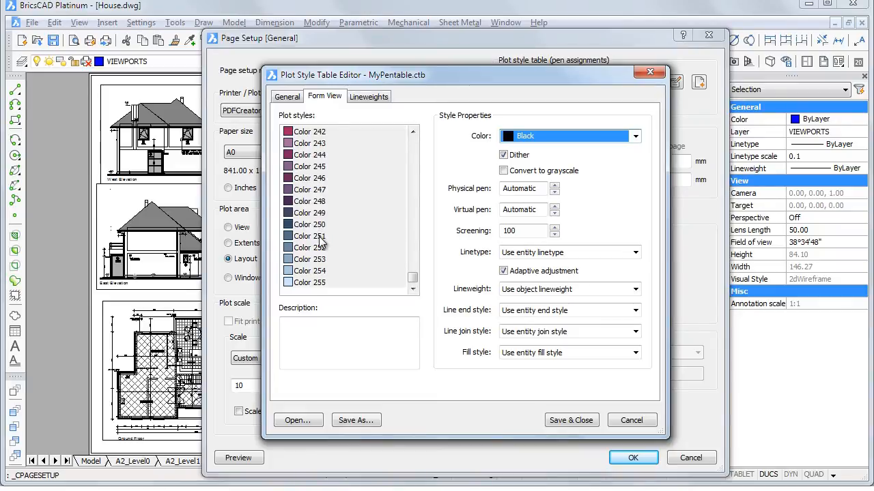
{"action": "left_click", "coordinate": [308, 235]}
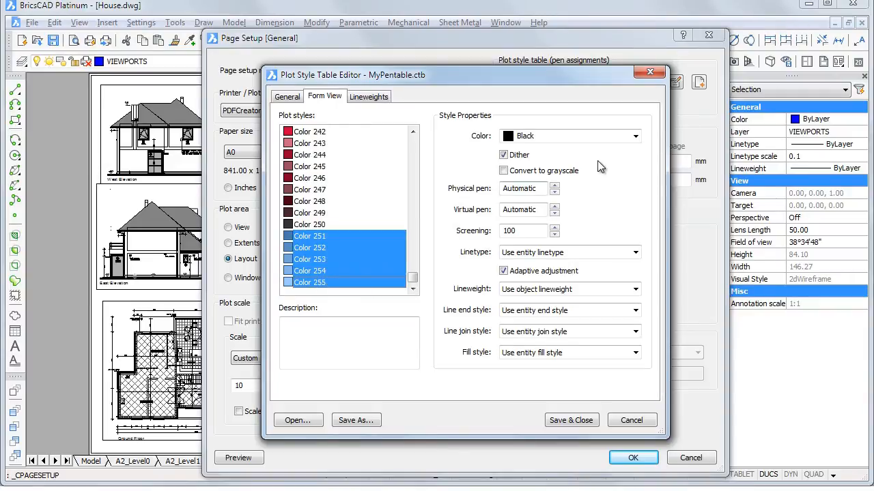
Step: Set gray styles Color 251–255 and Color 8, 9 back to Use entity color
{"action": "left_click", "coordinate": [633, 136]}
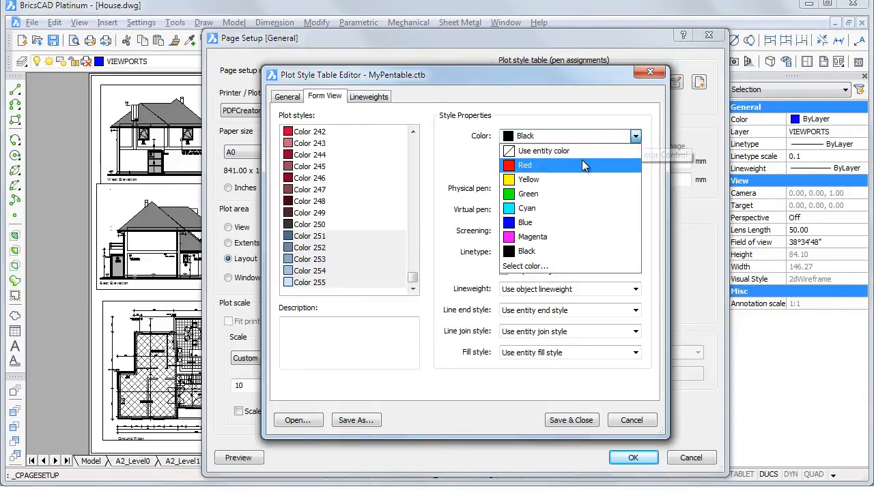
{"action": "left_click", "coordinate": [543, 151]}
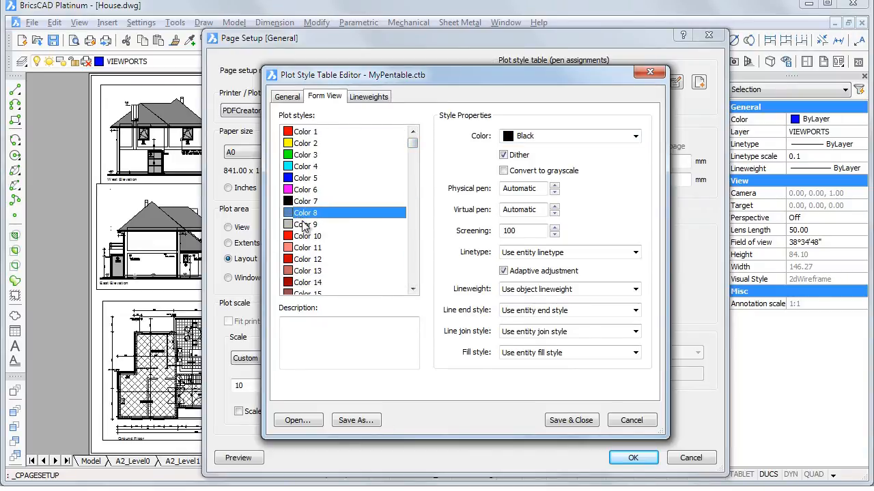
{"action": "left_click", "coordinate": [306, 224]}
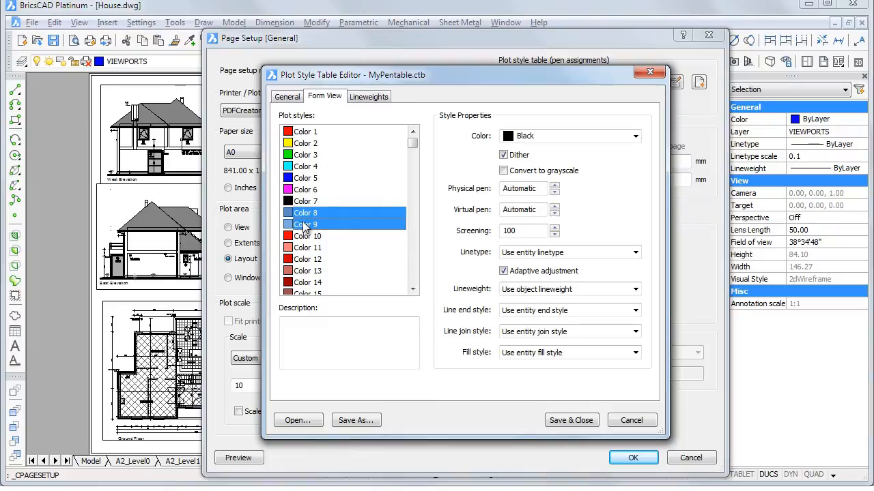
{"action": "left_click", "coordinate": [635, 136]}
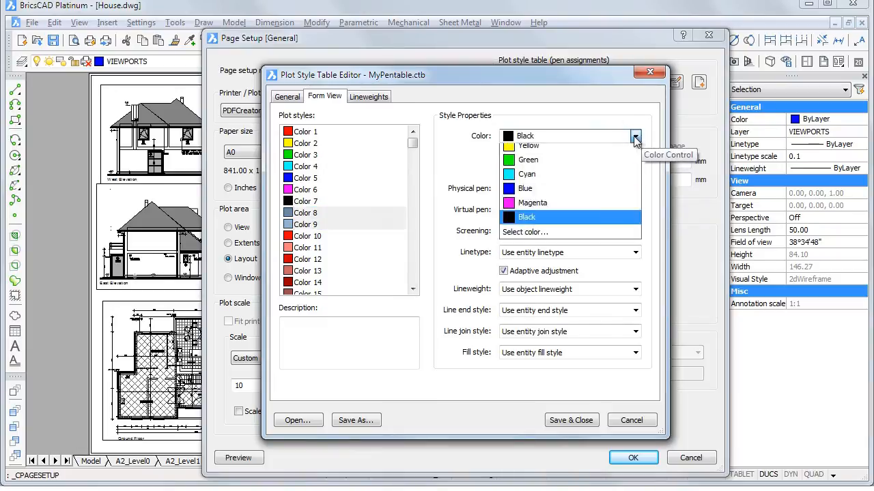
{"action": "left_click", "coordinate": [635, 137]}
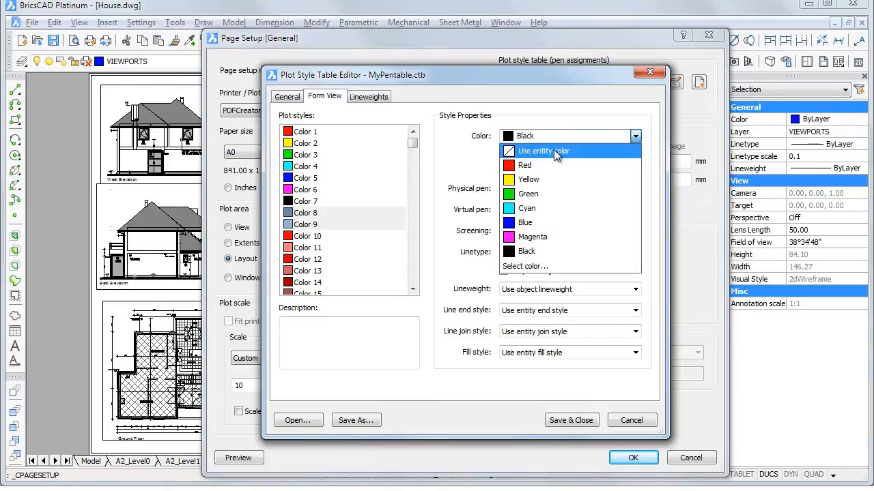
{"action": "left_click", "coordinate": [543, 150]}
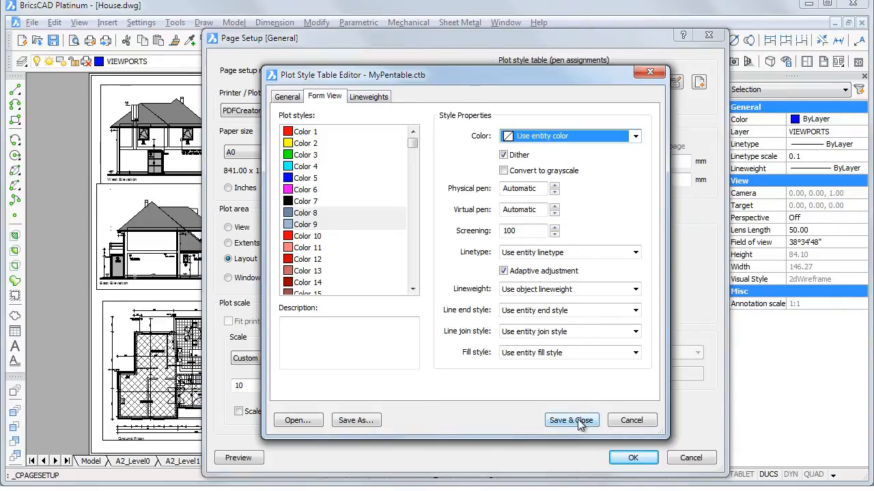
Step: Save and close MyPentable.ctb, leave Display plot styles off, and confirm Page Setup
{"action": "left_click", "coordinate": [570, 421]}
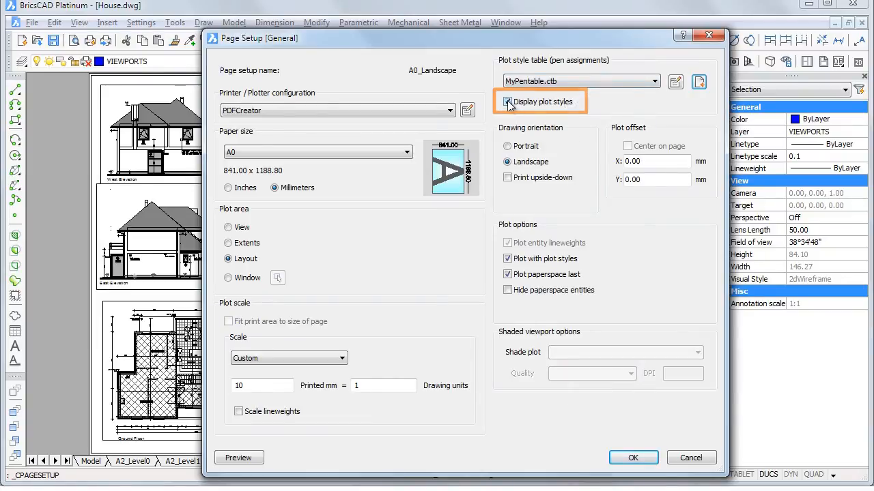
{"action": "left_click", "coordinate": [508, 101]}
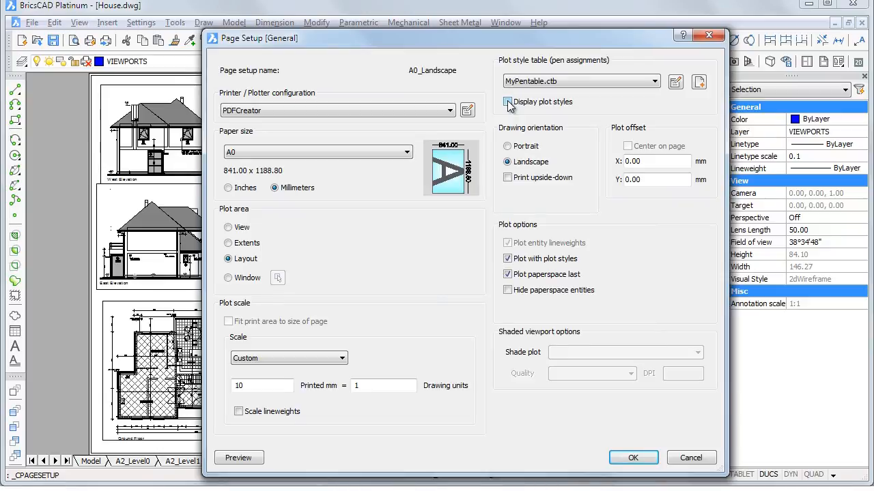
{"action": "left_click", "coordinate": [507, 101]}
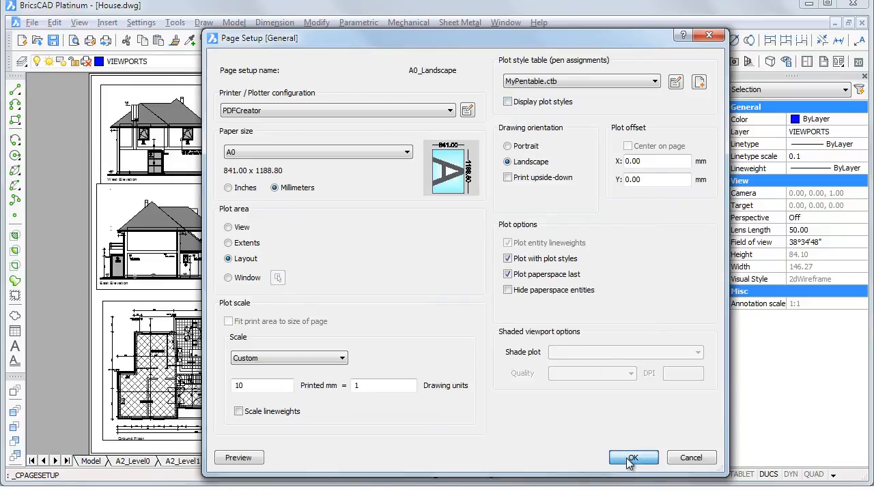
{"action": "left_click", "coordinate": [632, 459]}
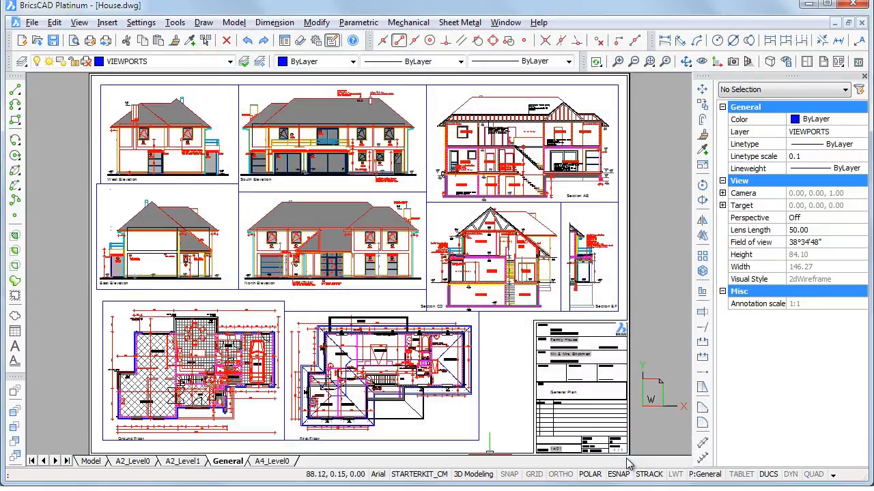
{"action": "mouse_move", "coordinate": [639, 454]}
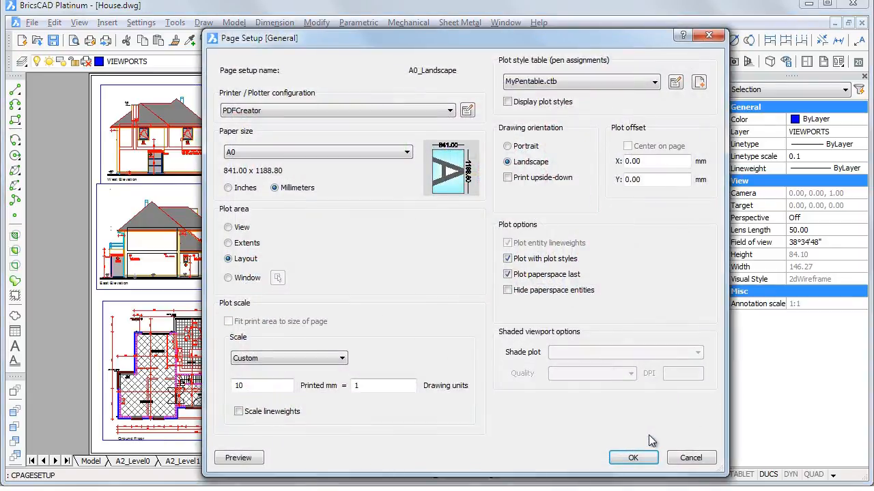
Step: Enable Display plot styles and confirm, showing the House drawing in black with grays kept
{"action": "left_click", "coordinate": [507, 101]}
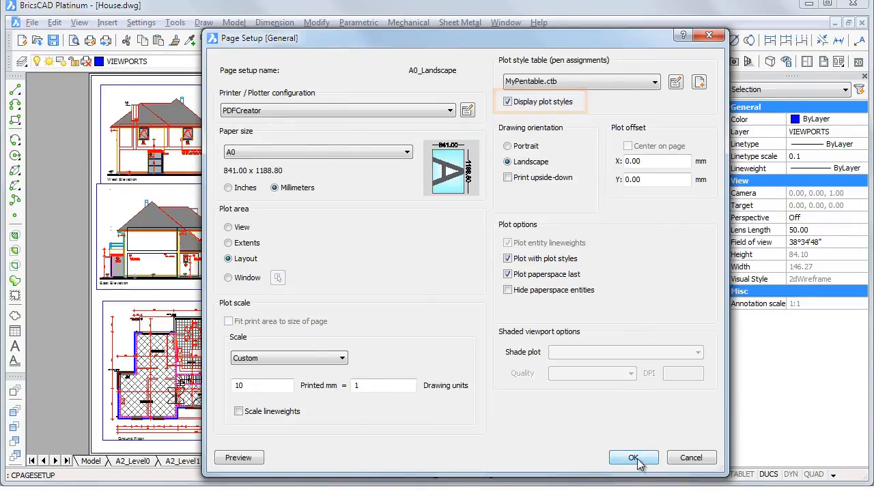
{"action": "left_click", "coordinate": [632, 459]}
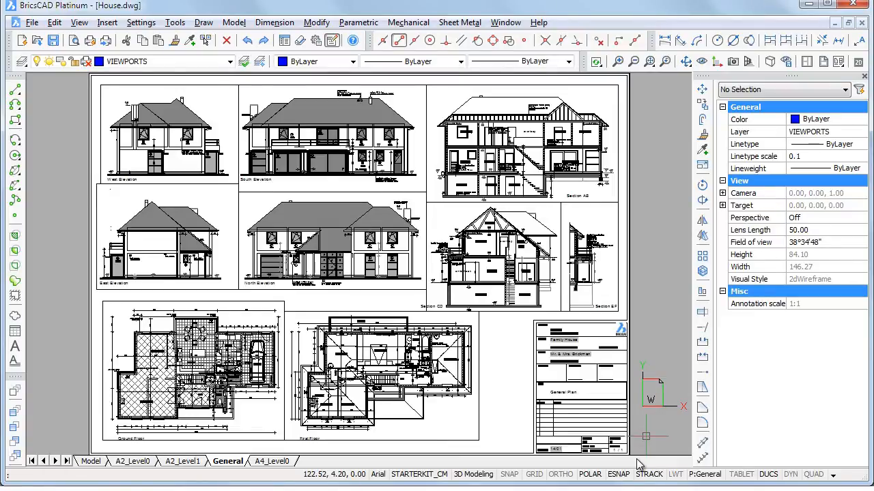
{"action": "mouse_move", "coordinate": [675, 213]}
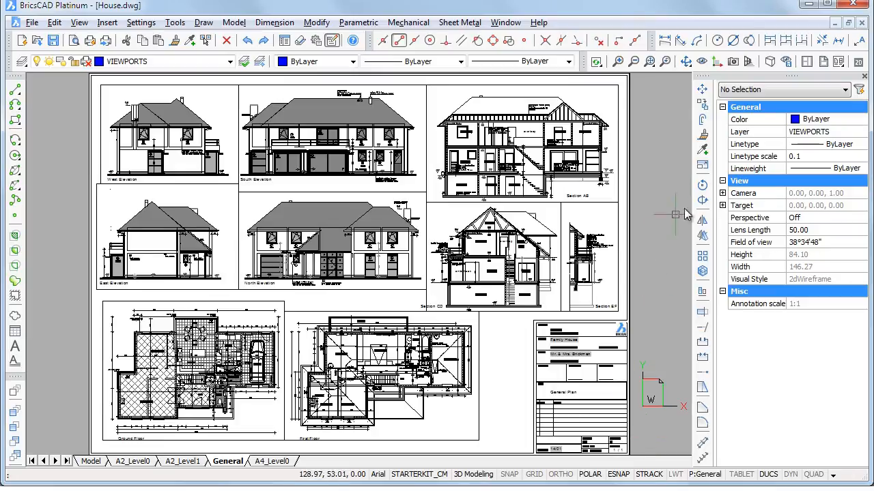